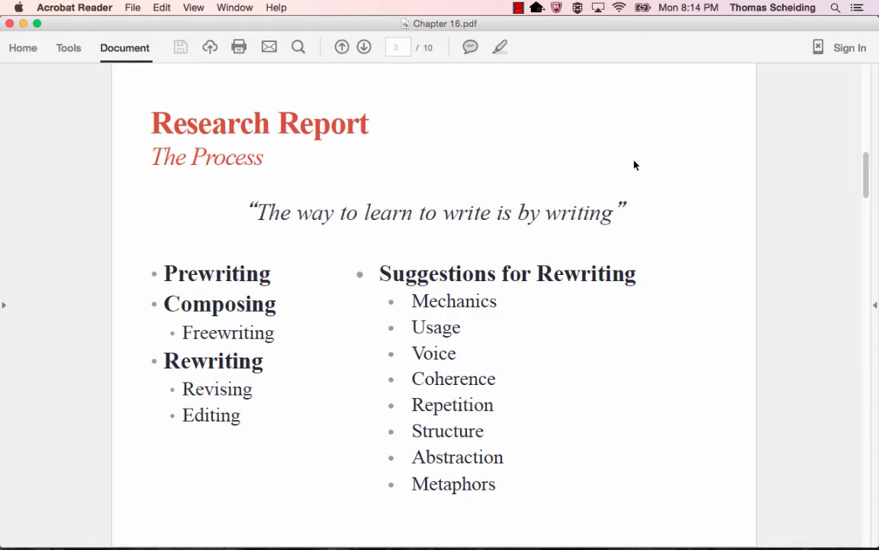
mouse_move(207, 299)
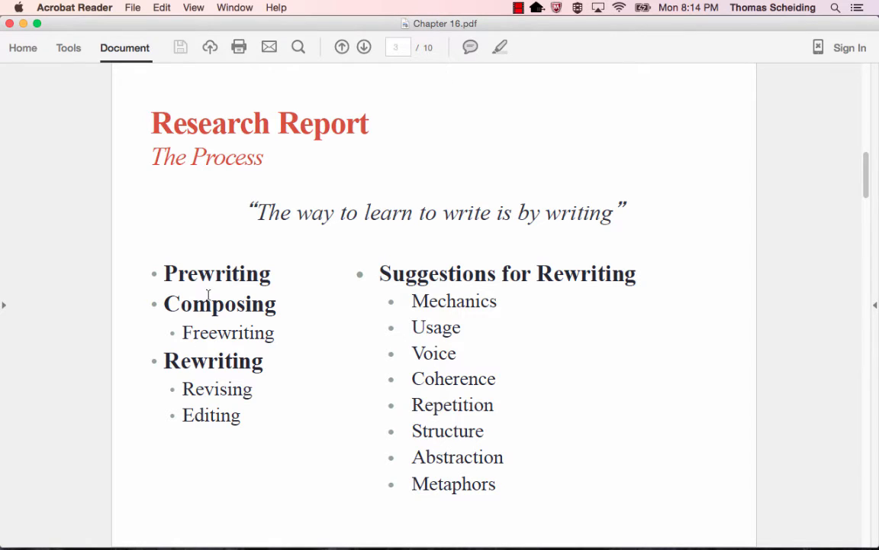
mouse_move(229, 324)
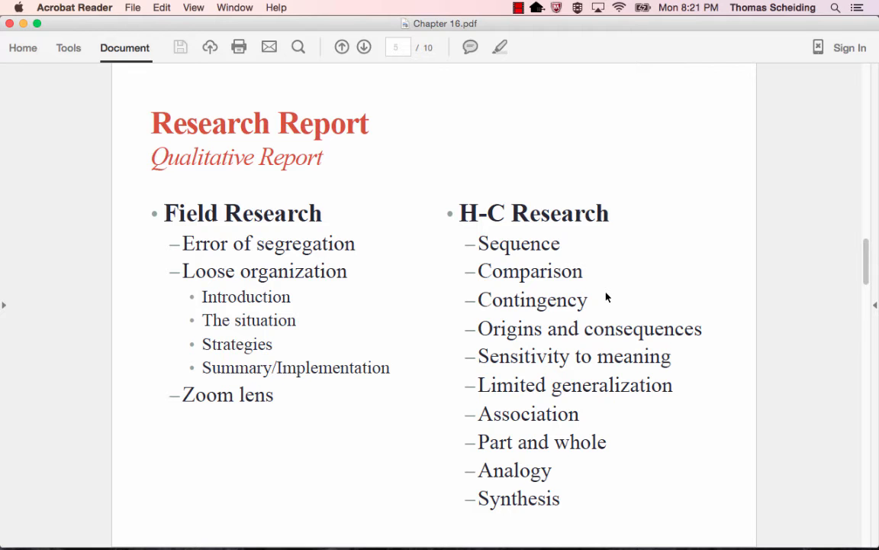
Advance through the deck to the Dissemination of Findings slide on relevance and think tanks.
left_click(339, 46)
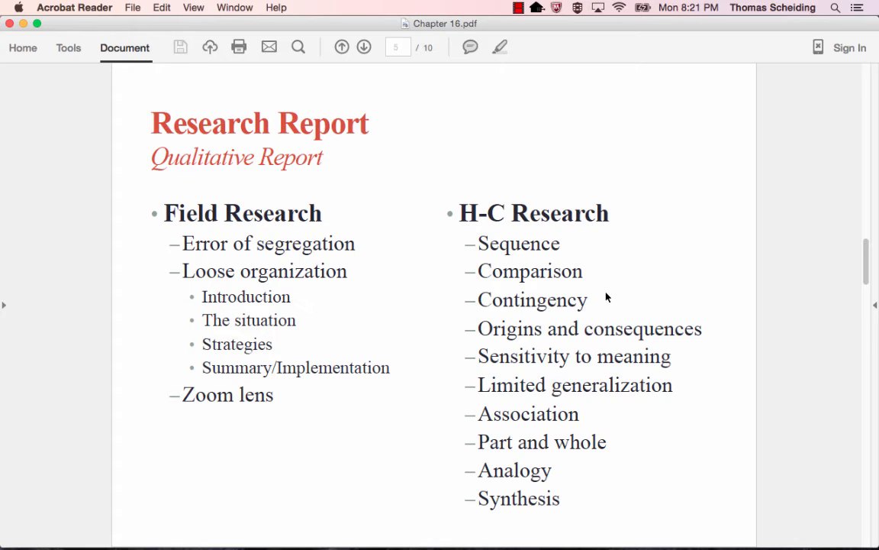
mouse_move(606, 295)
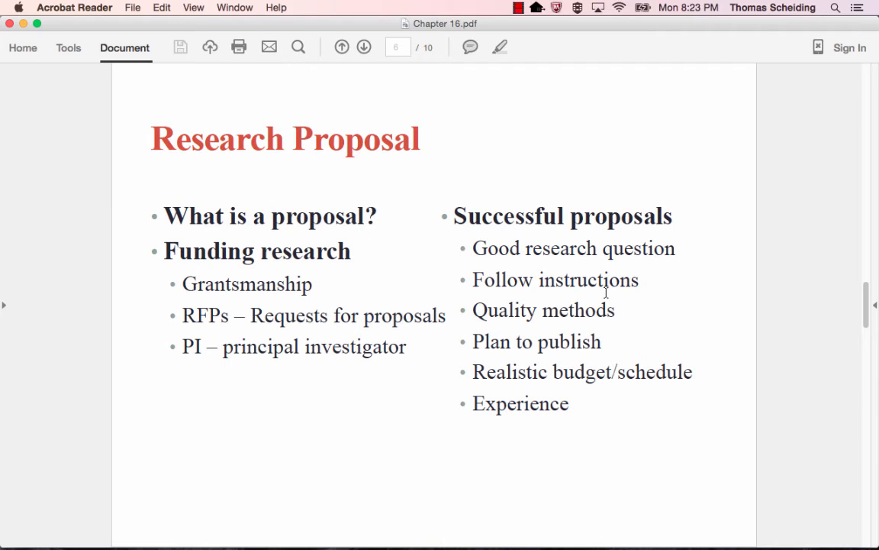
mouse_move(571, 195)
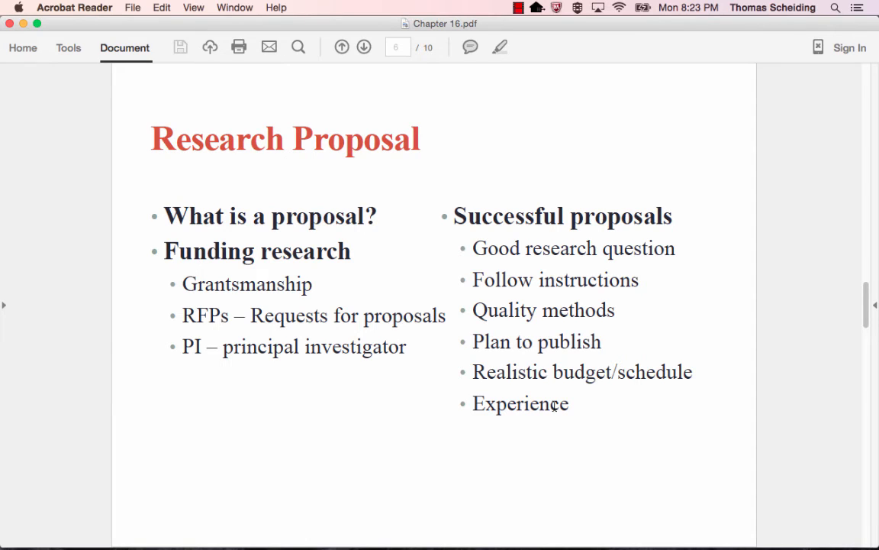
mouse_move(571, 310)
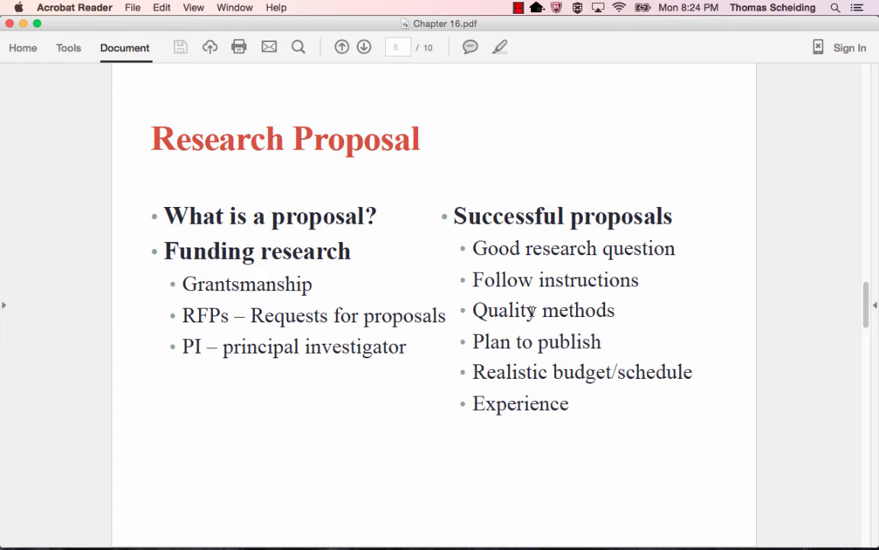
mouse_move(568, 275)
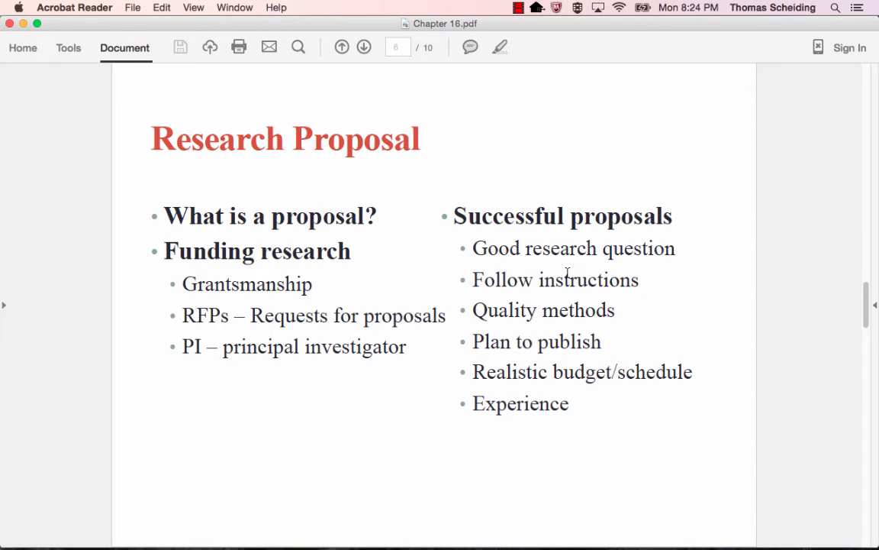
mouse_move(571, 376)
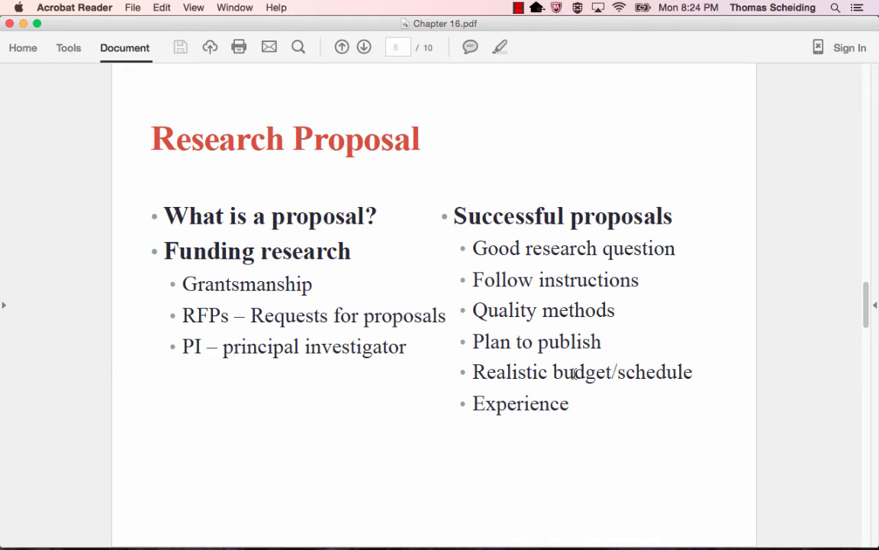
mouse_move(594, 389)
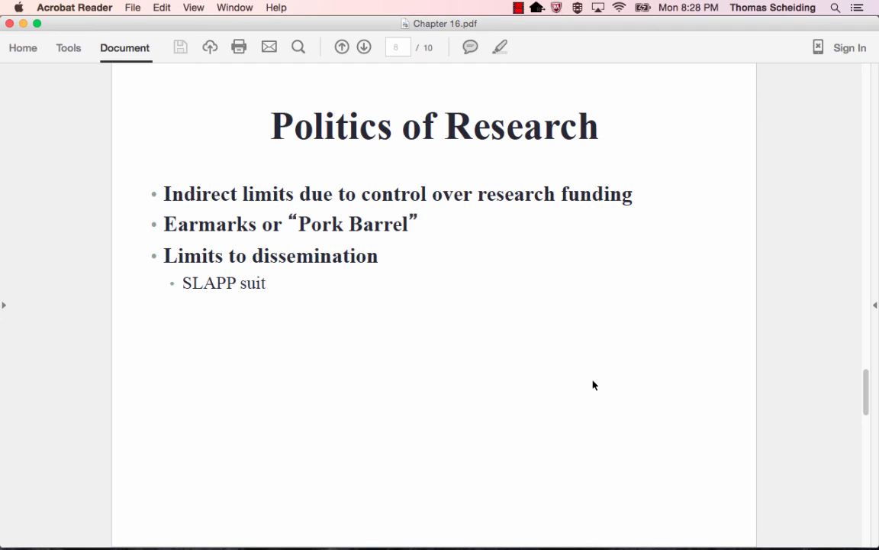
left_click(360, 46)
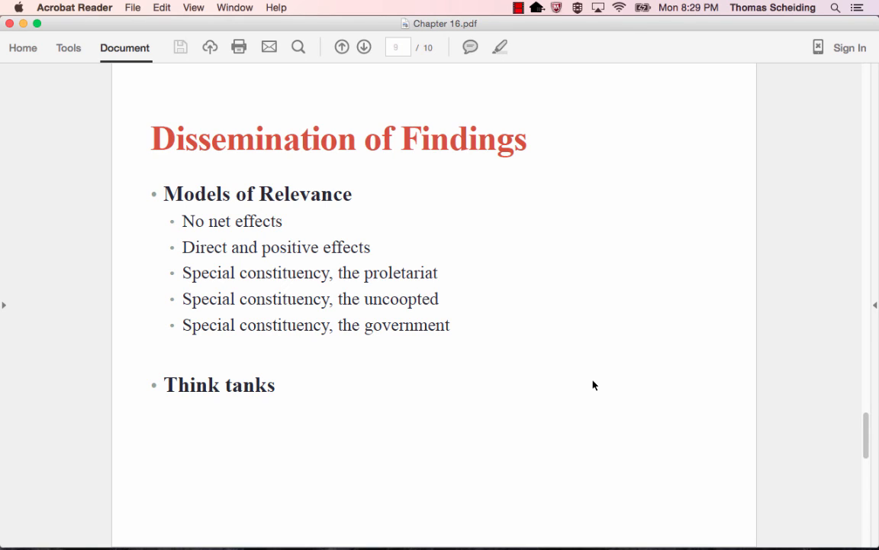
Advance to the final After Publication slide, page 10 of 10.
left_click(364, 46)
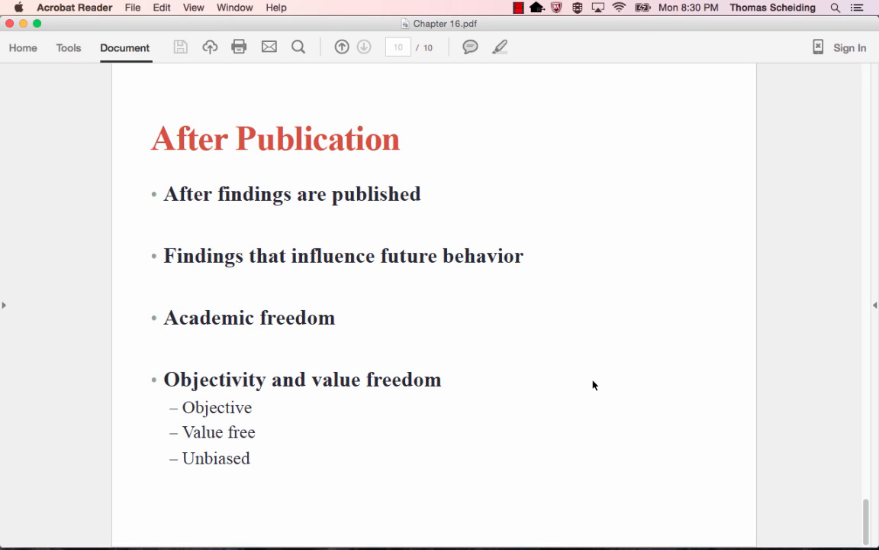
mouse_move(578, 377)
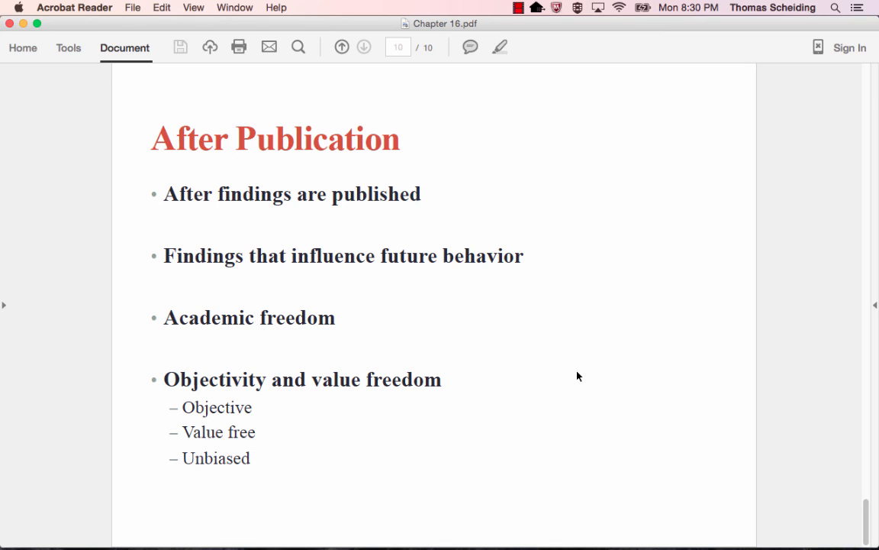
mouse_move(456, 525)
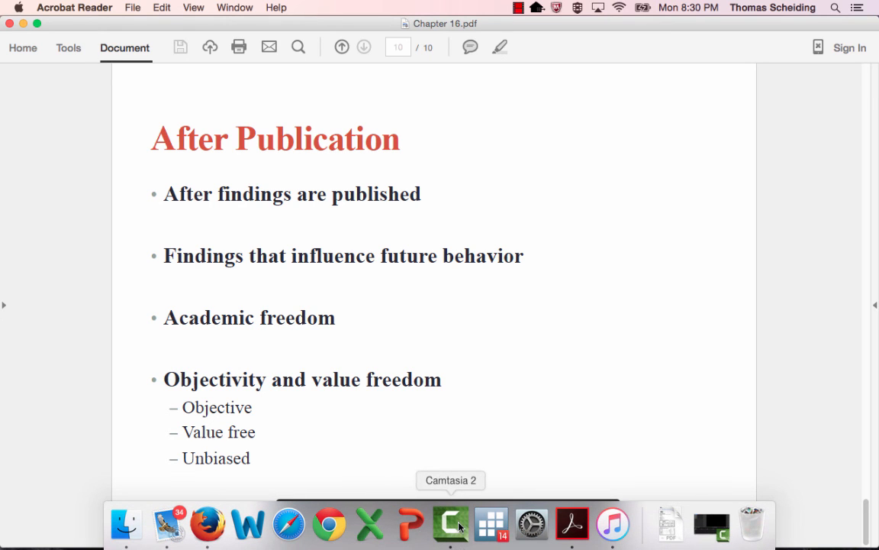